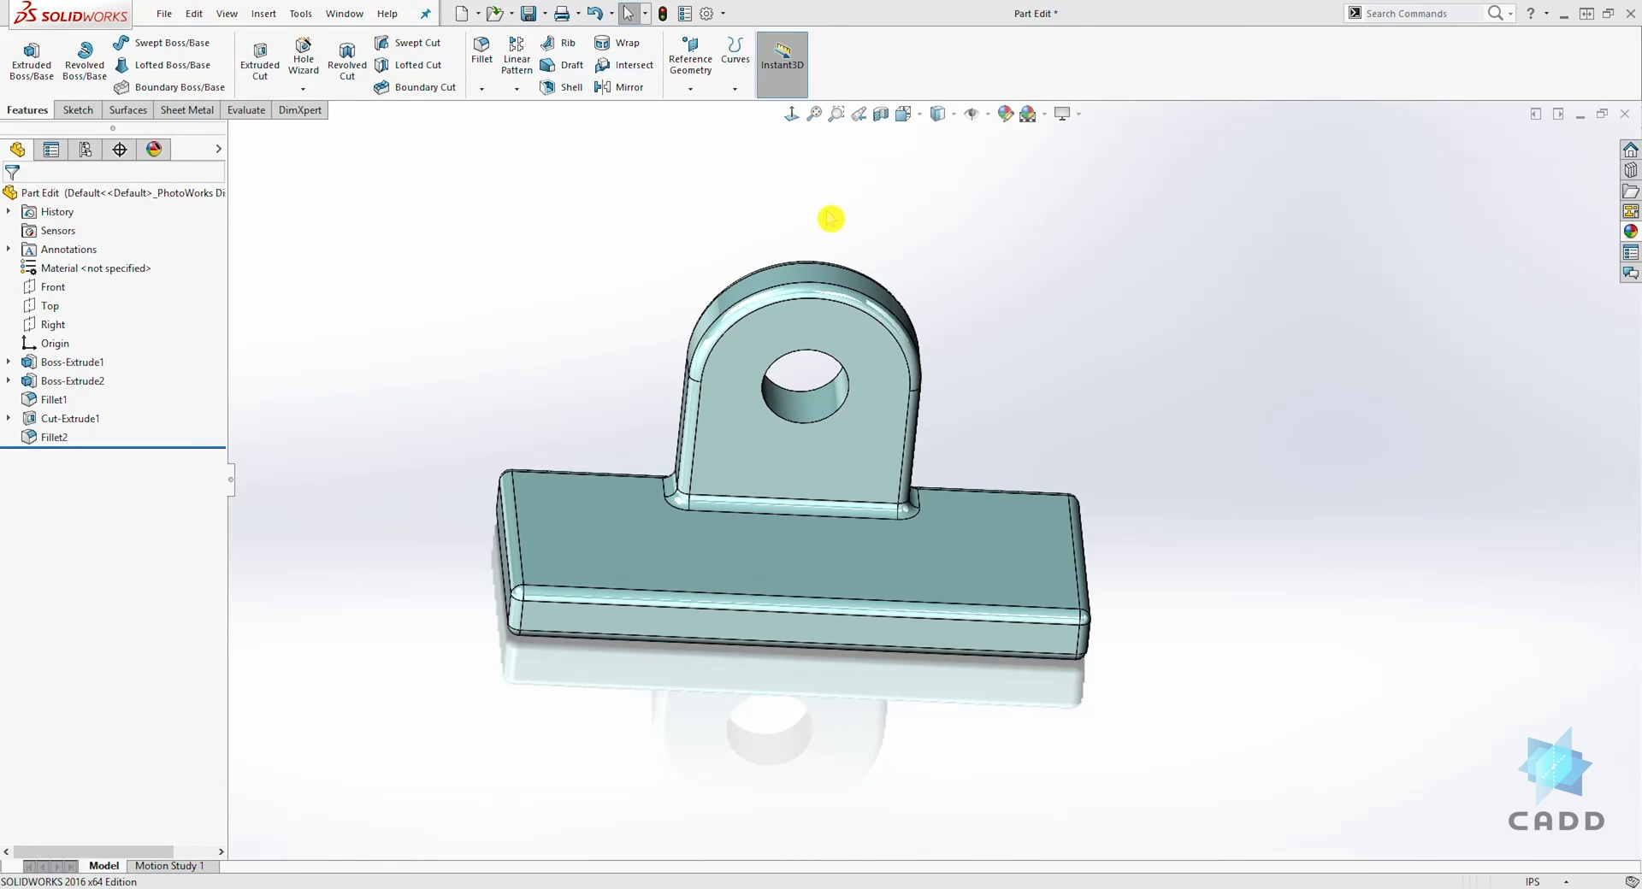
mouse_move(811, 190)
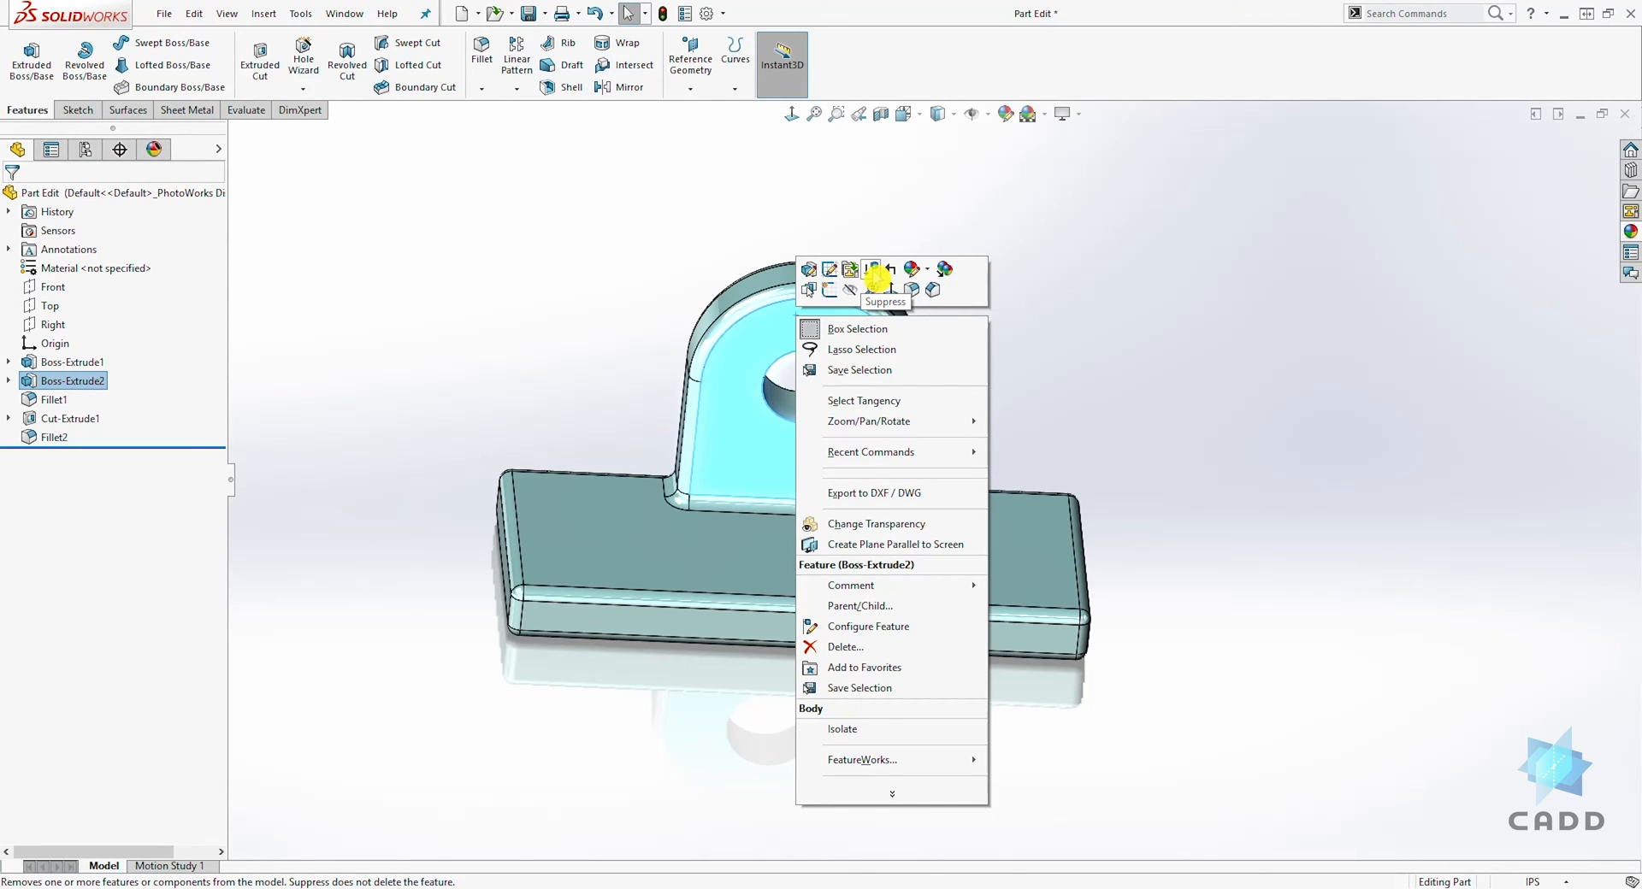
- Suppress Boss-Extrude2 and its dependent fillets and cut, leaving the base block
left_click(876, 271)
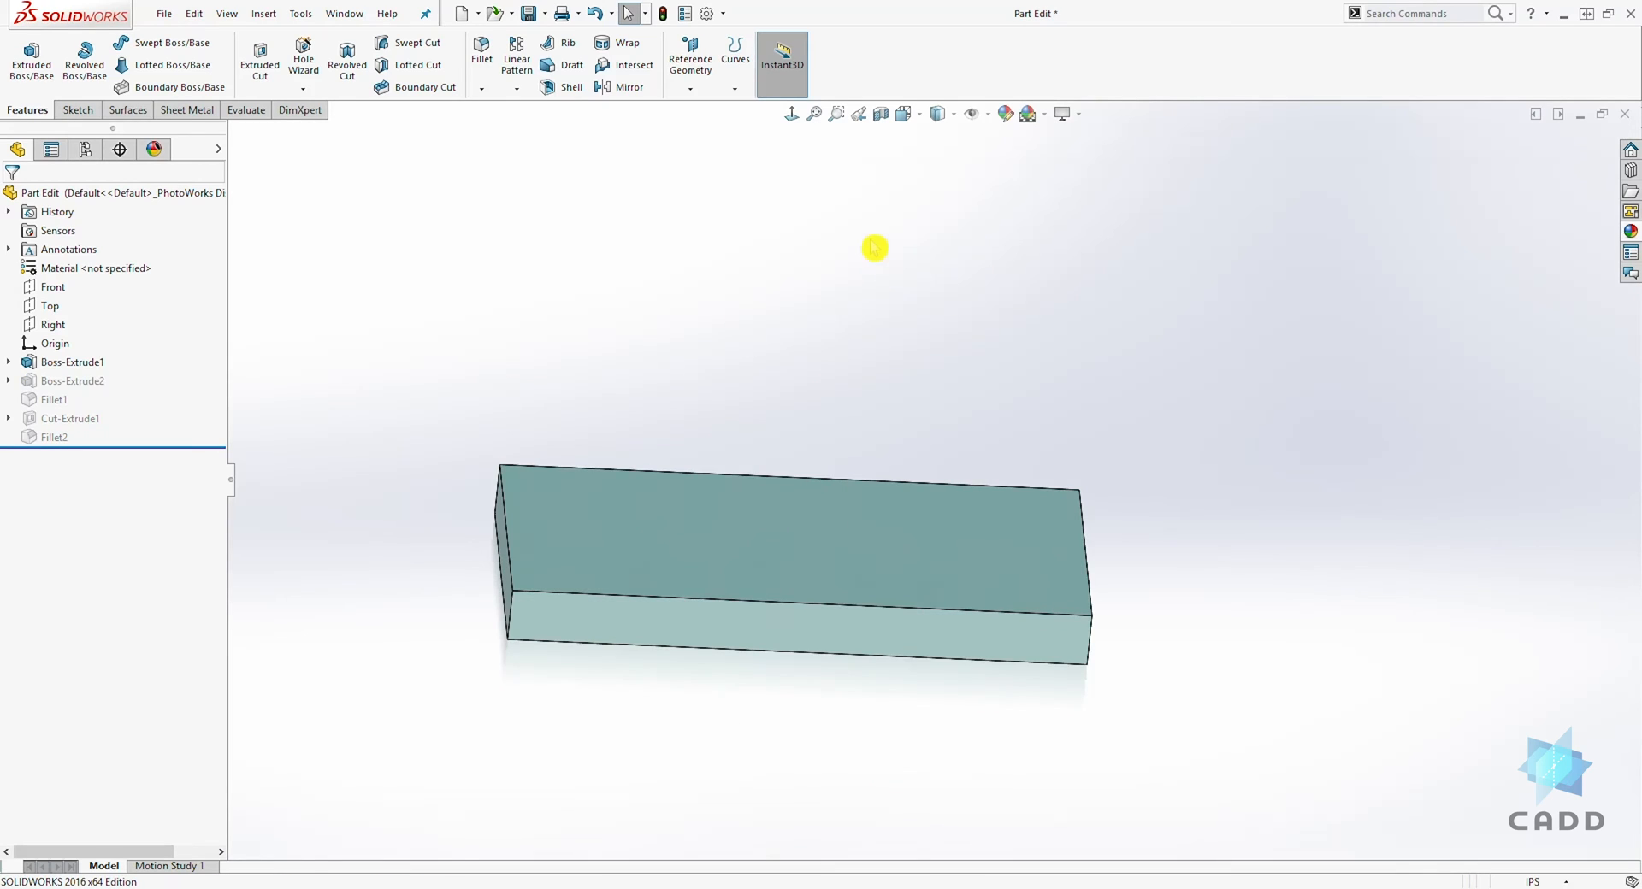
mouse_move(864, 318)
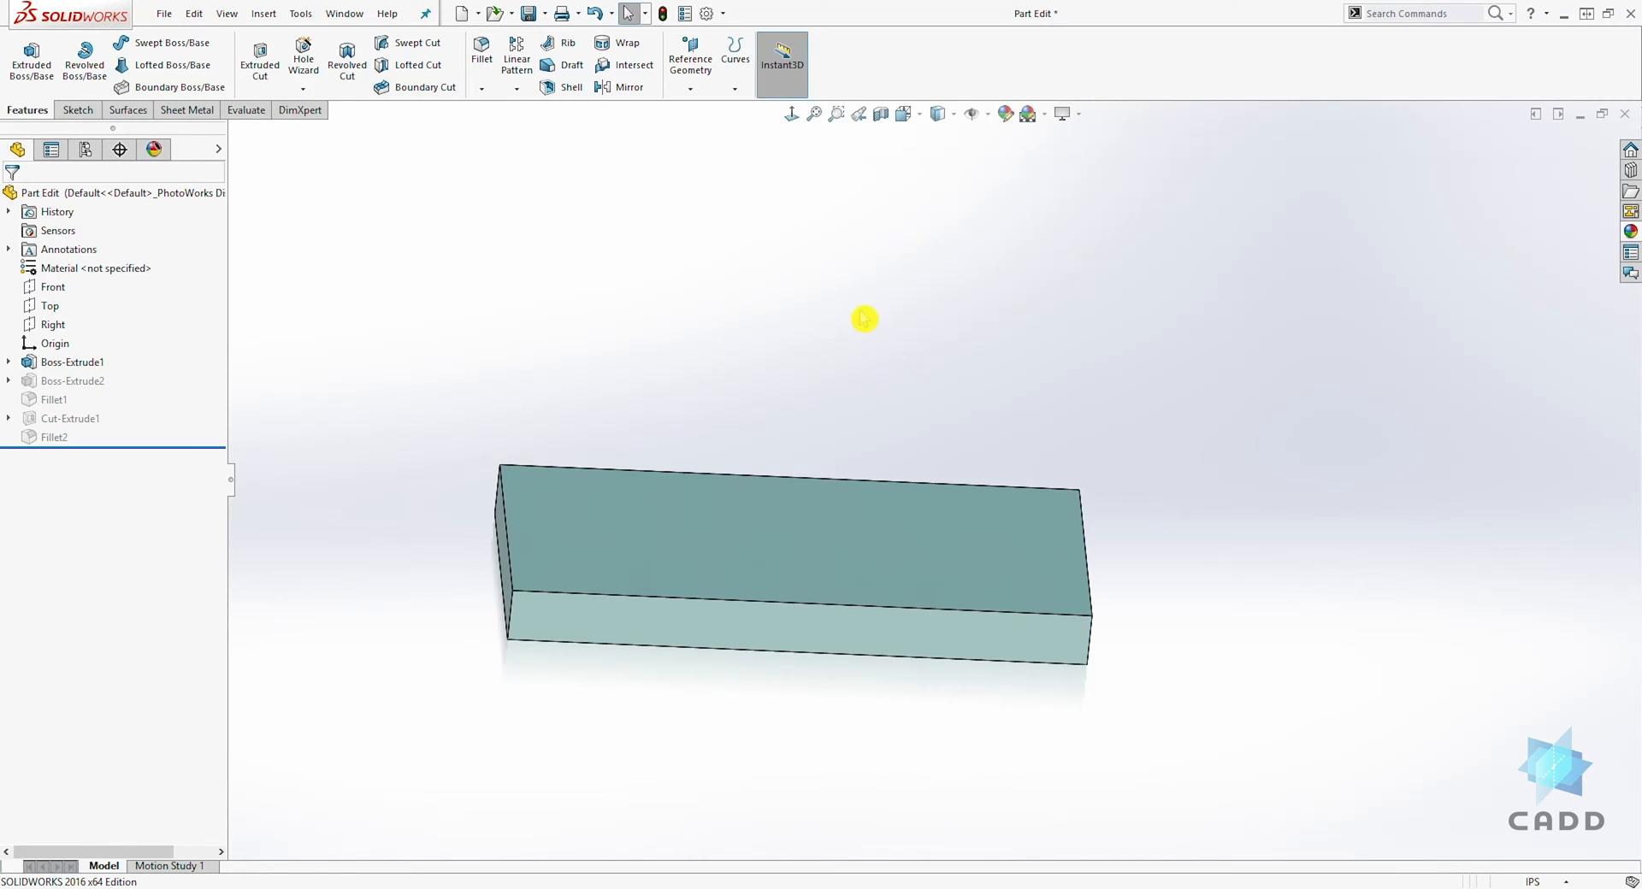
mouse_move(715, 328)
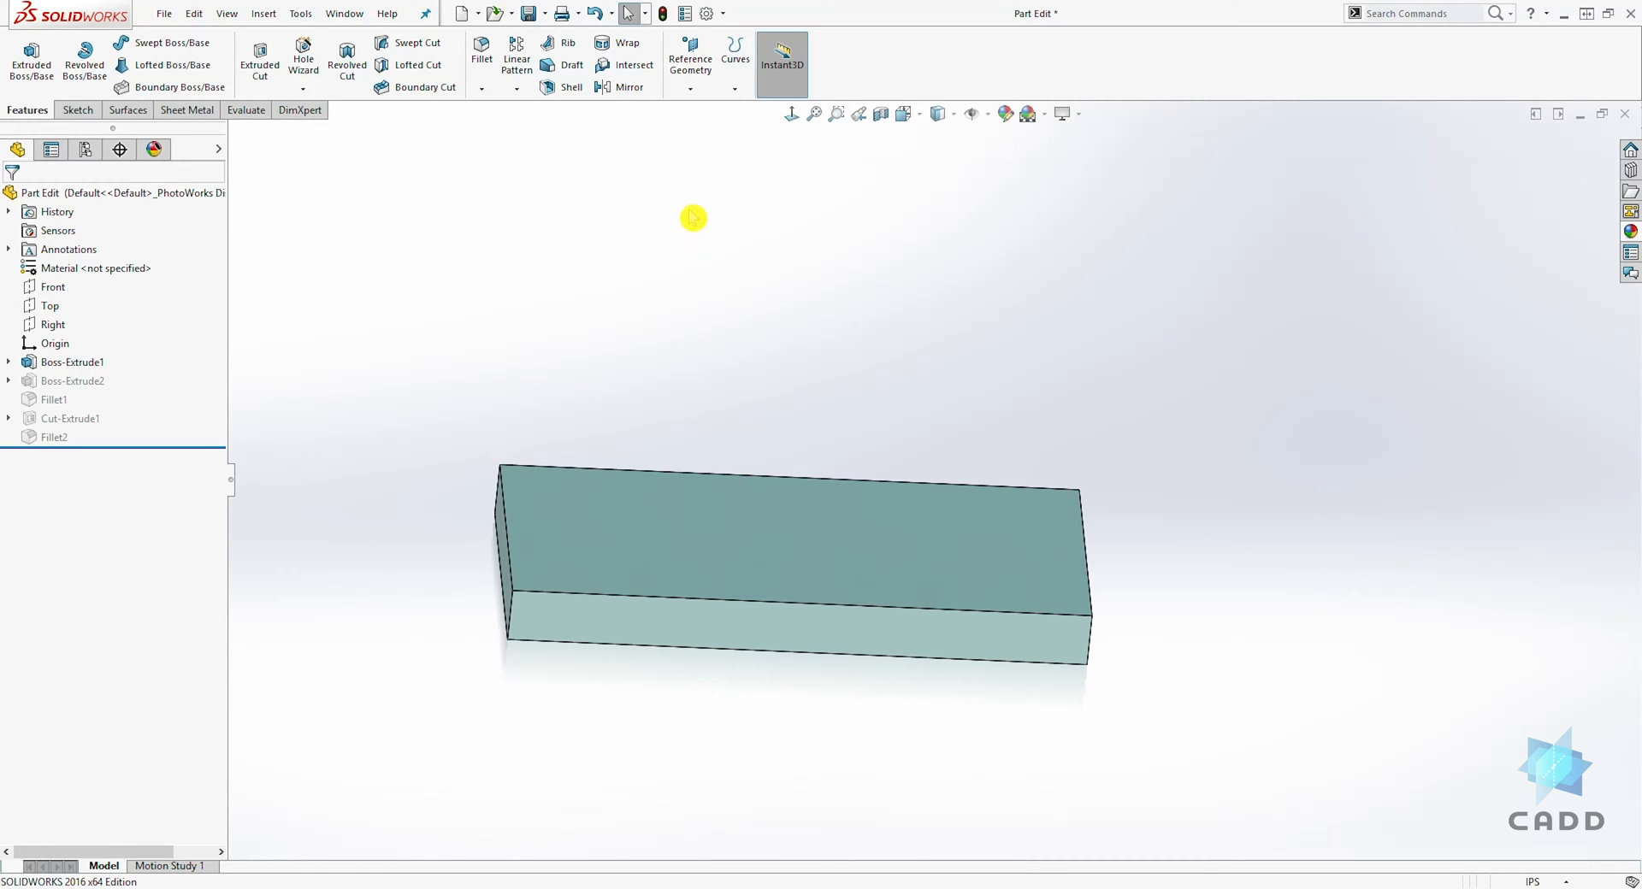
mouse_move(634, 314)
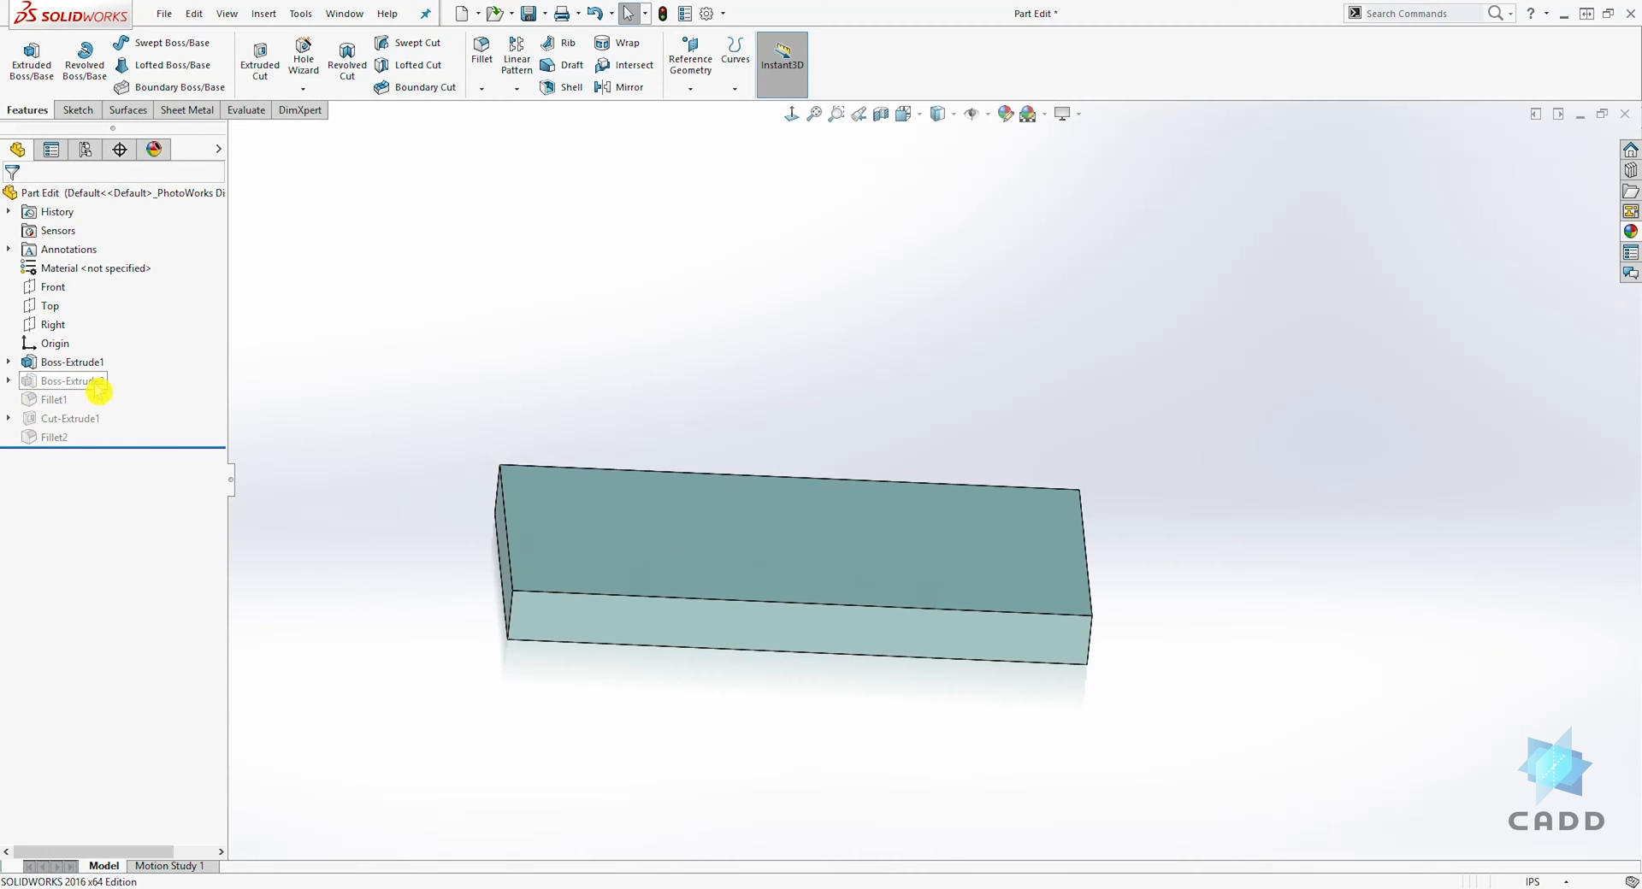
left_click(71, 381)
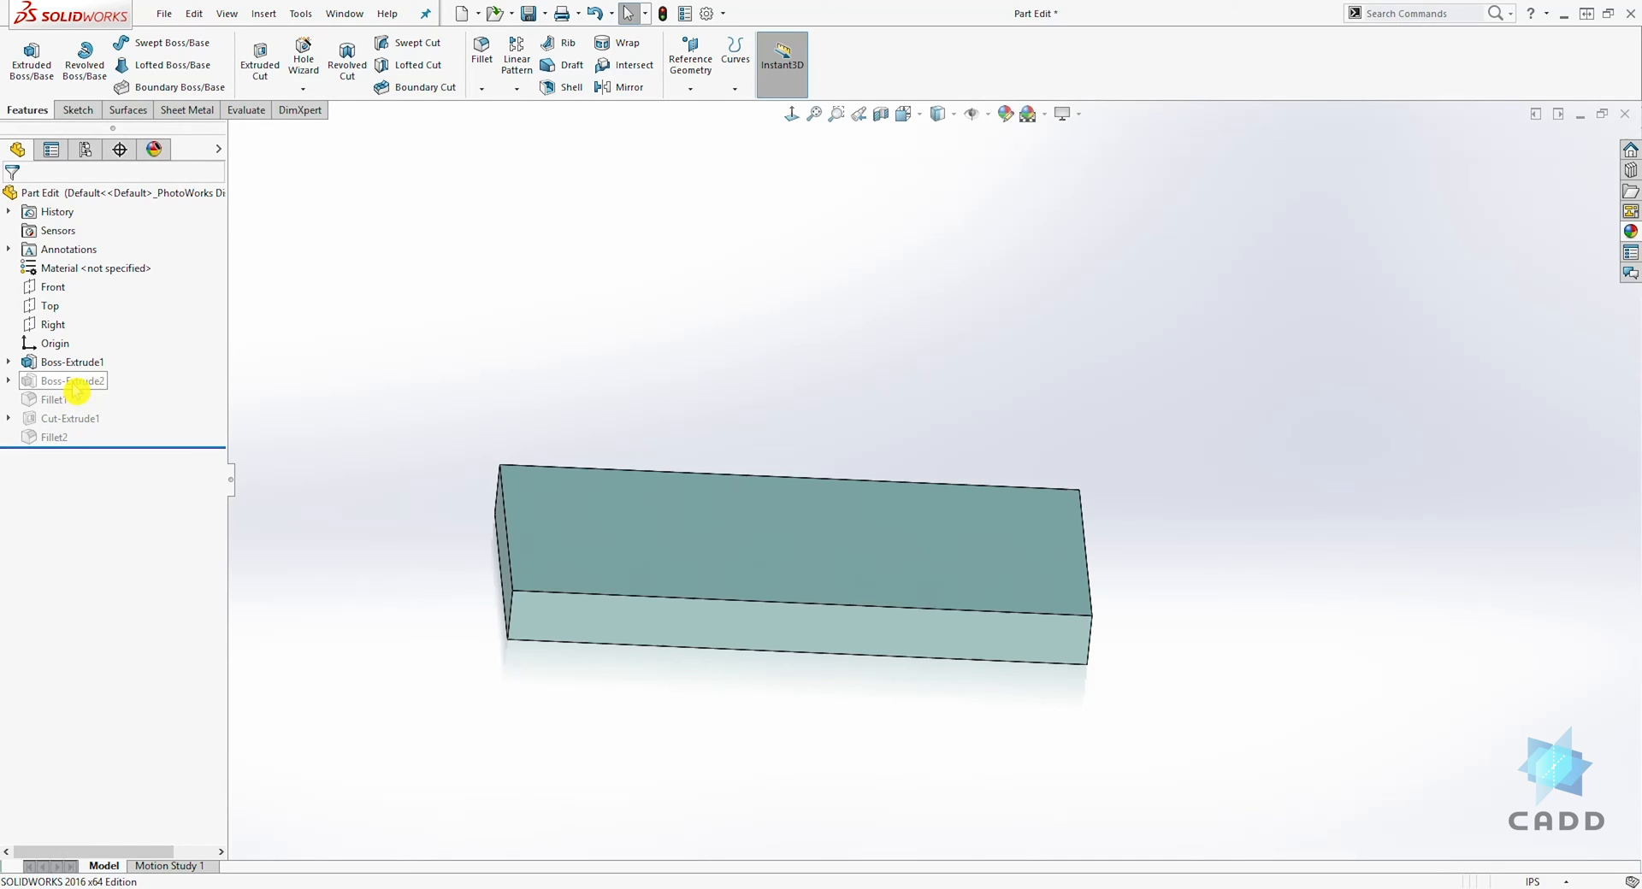
- Unsuppress Boss-Extrude2 and Fillet1 to restore the rounded tab and filleted edges
right_click(69, 380)
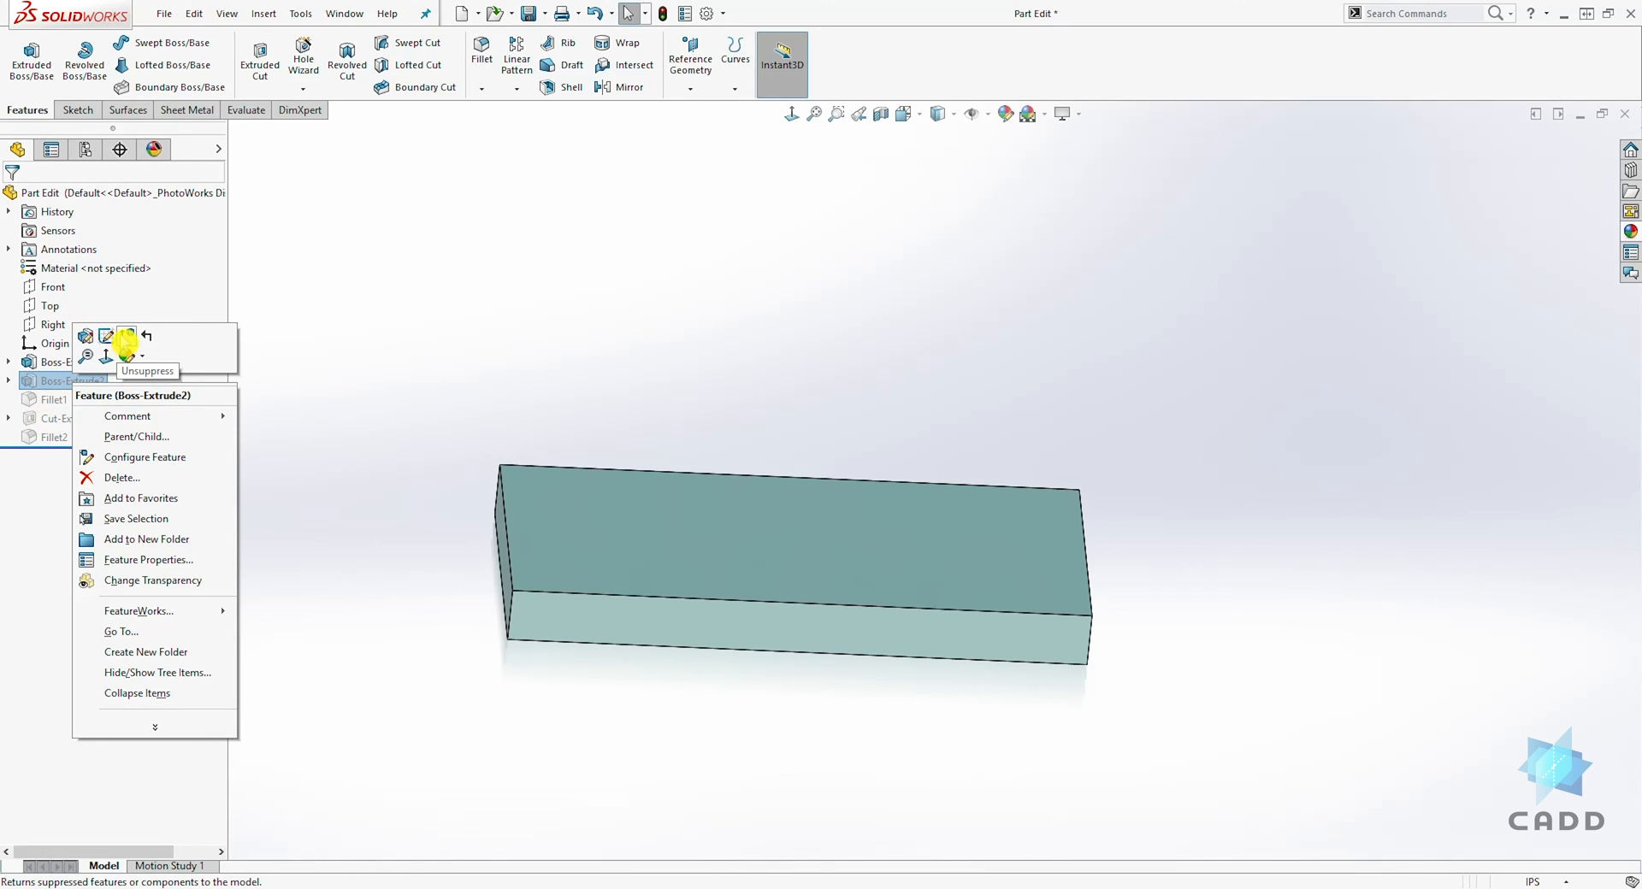
left_click(125, 336)
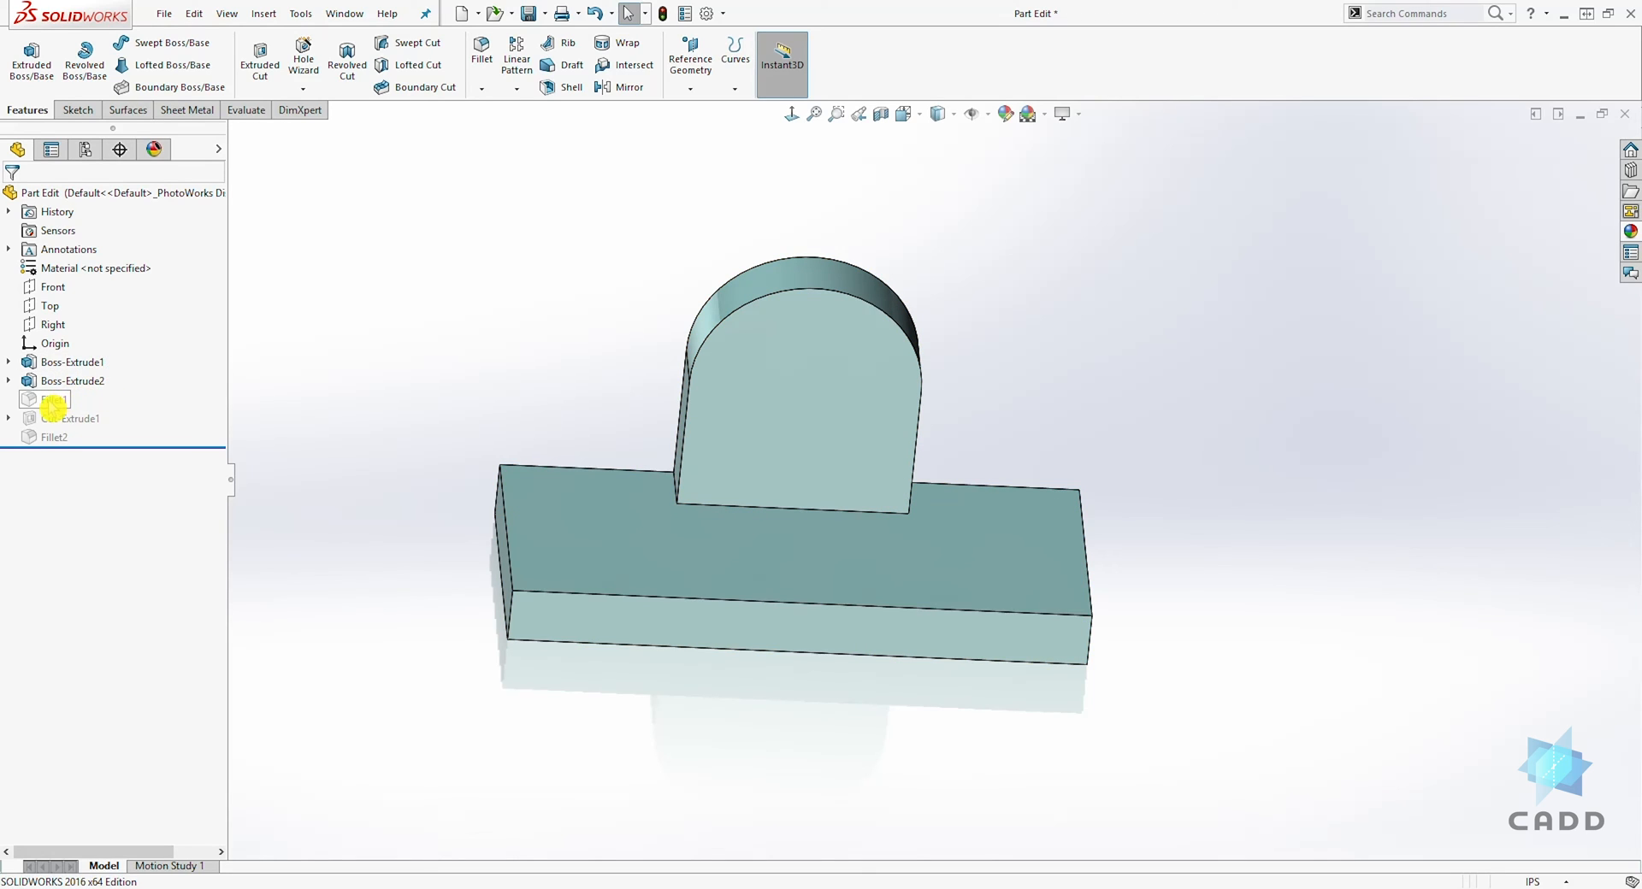
right_click(52, 399)
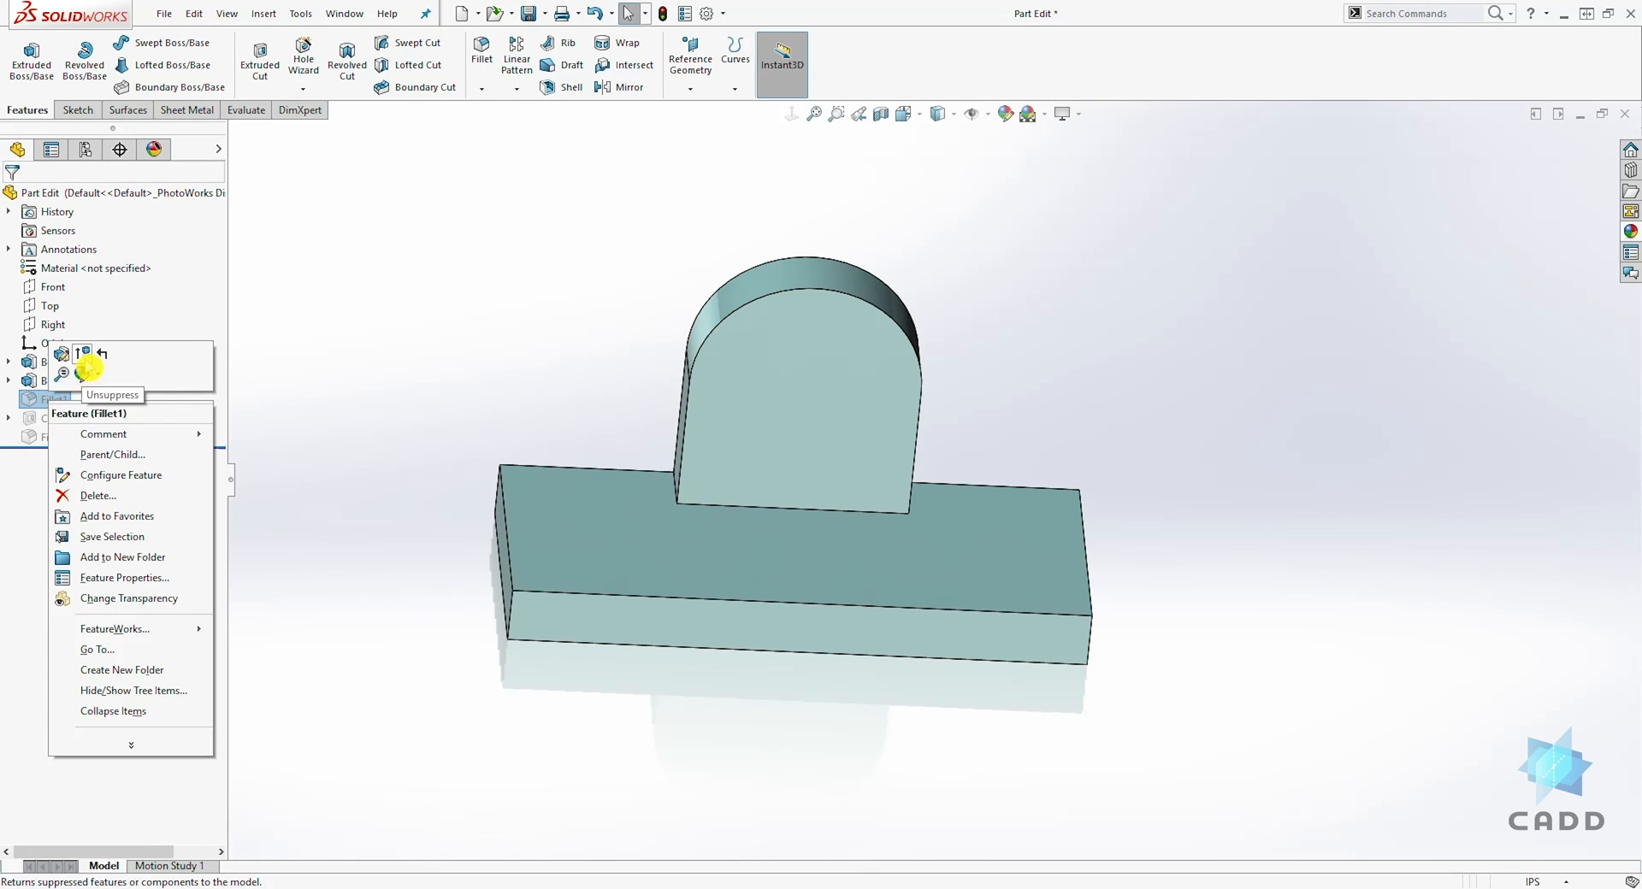
left_click(112, 376)
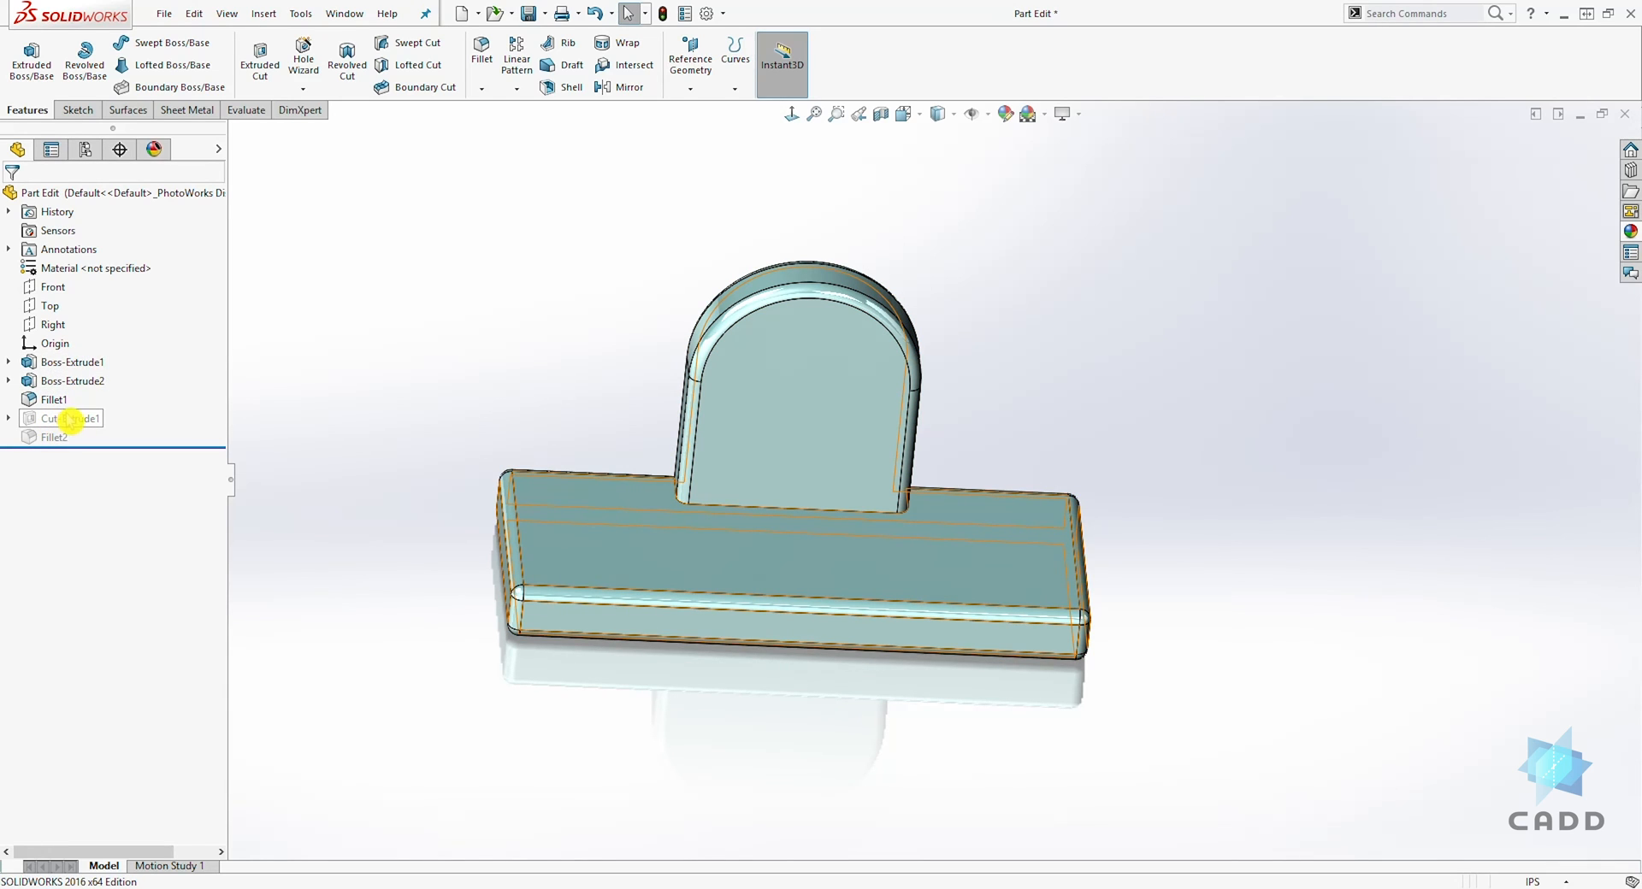
- Unsuppress Cut-Extrude1 and Fillet2, then select the tab's rounded top edge
left_click(65, 418)
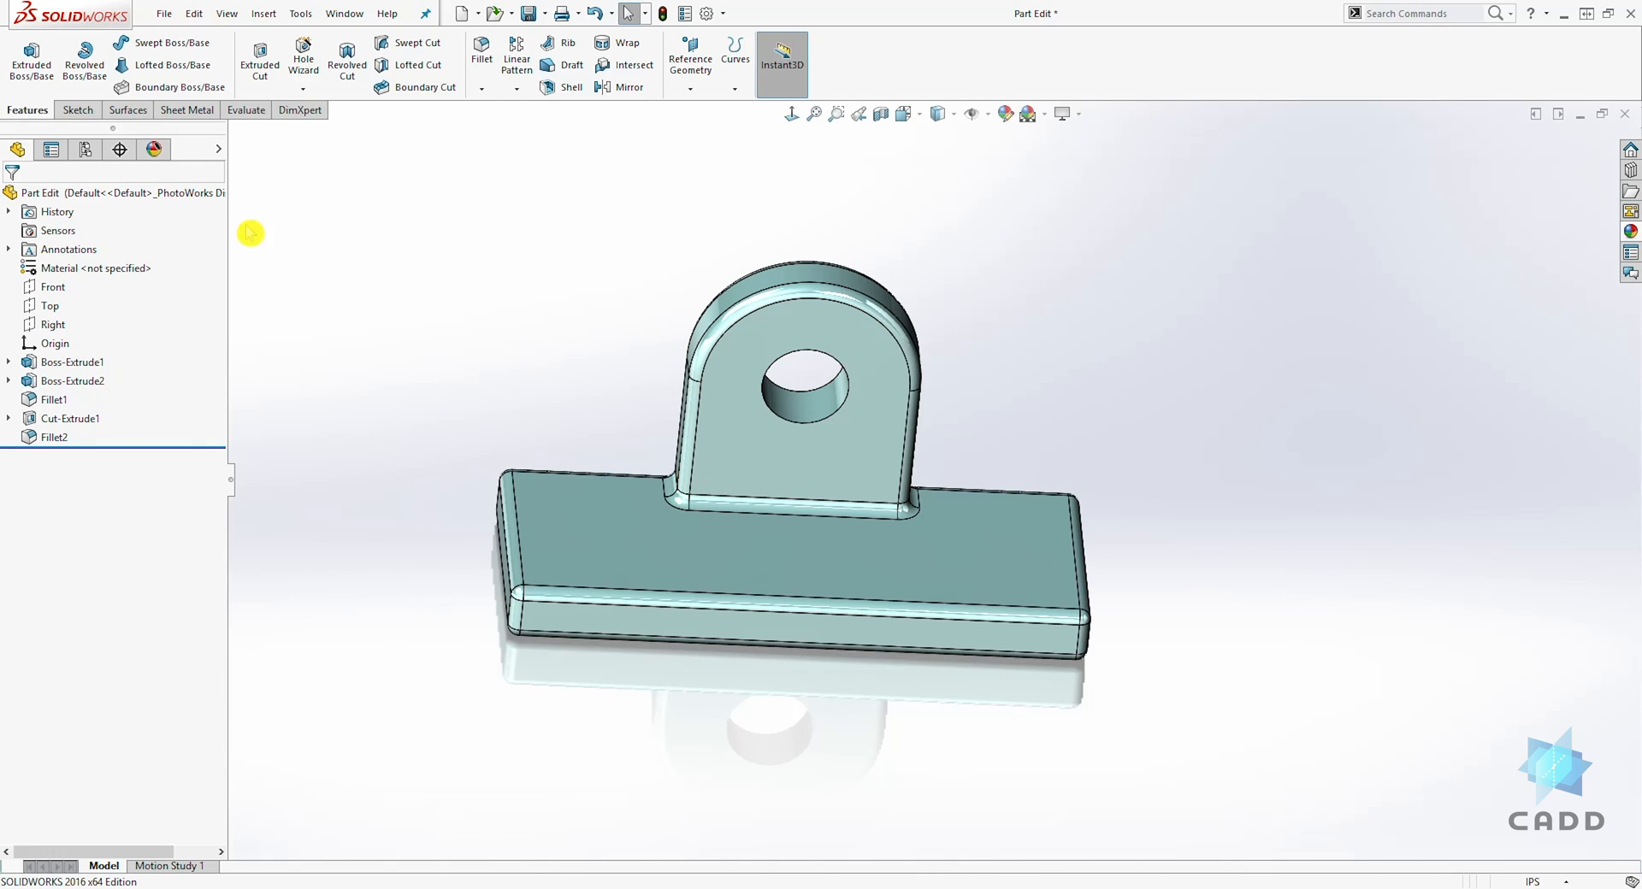
mouse_move(499, 130)
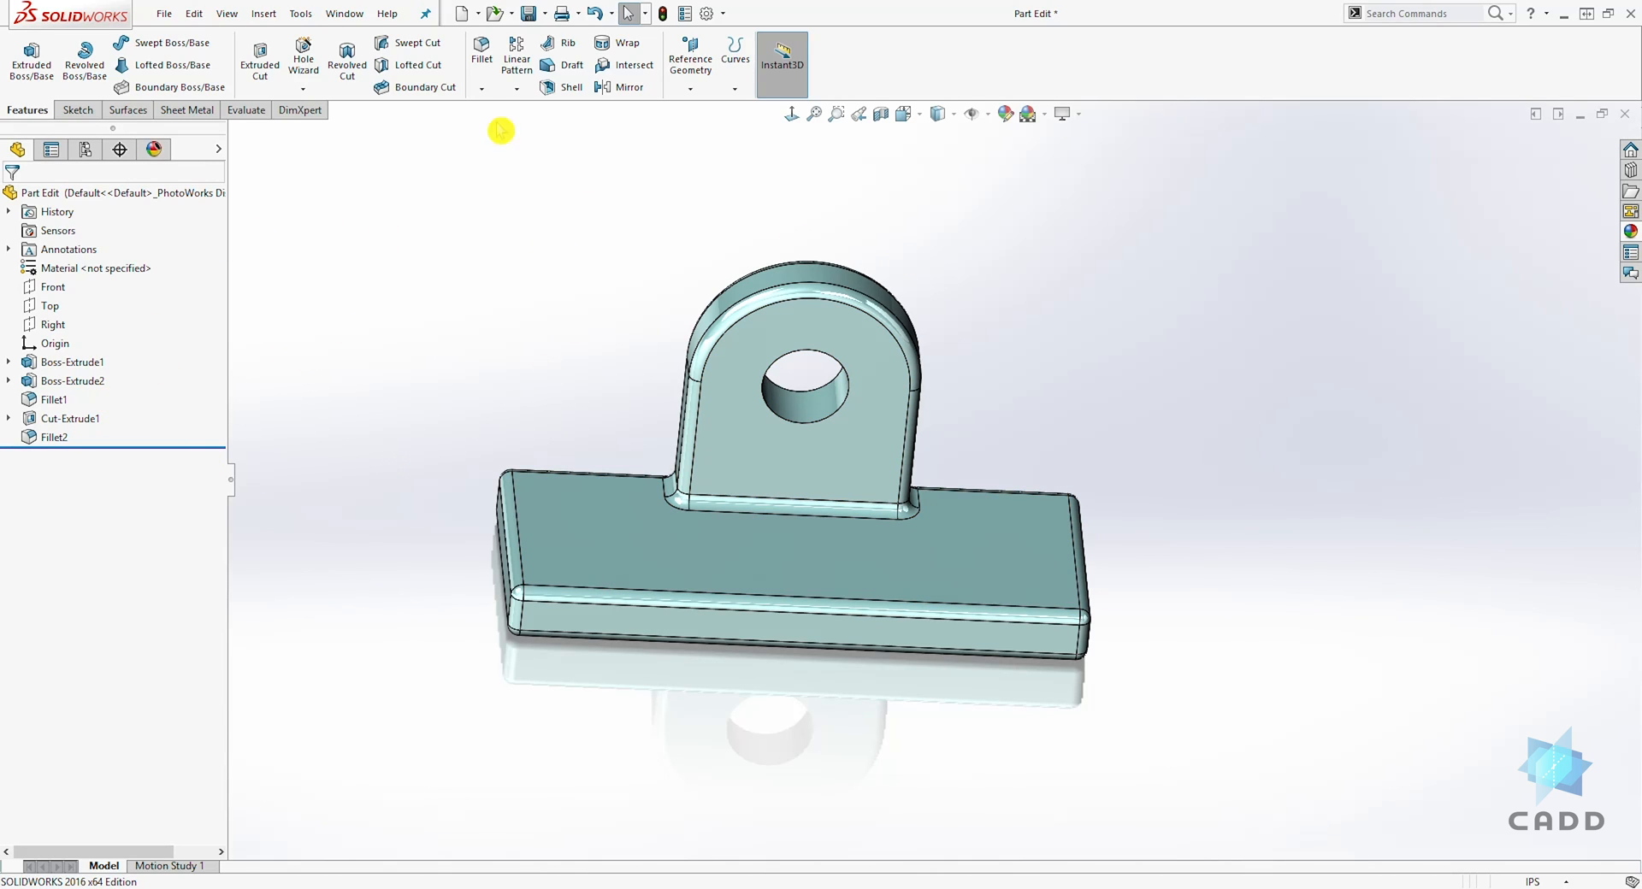
left_click(715, 341)
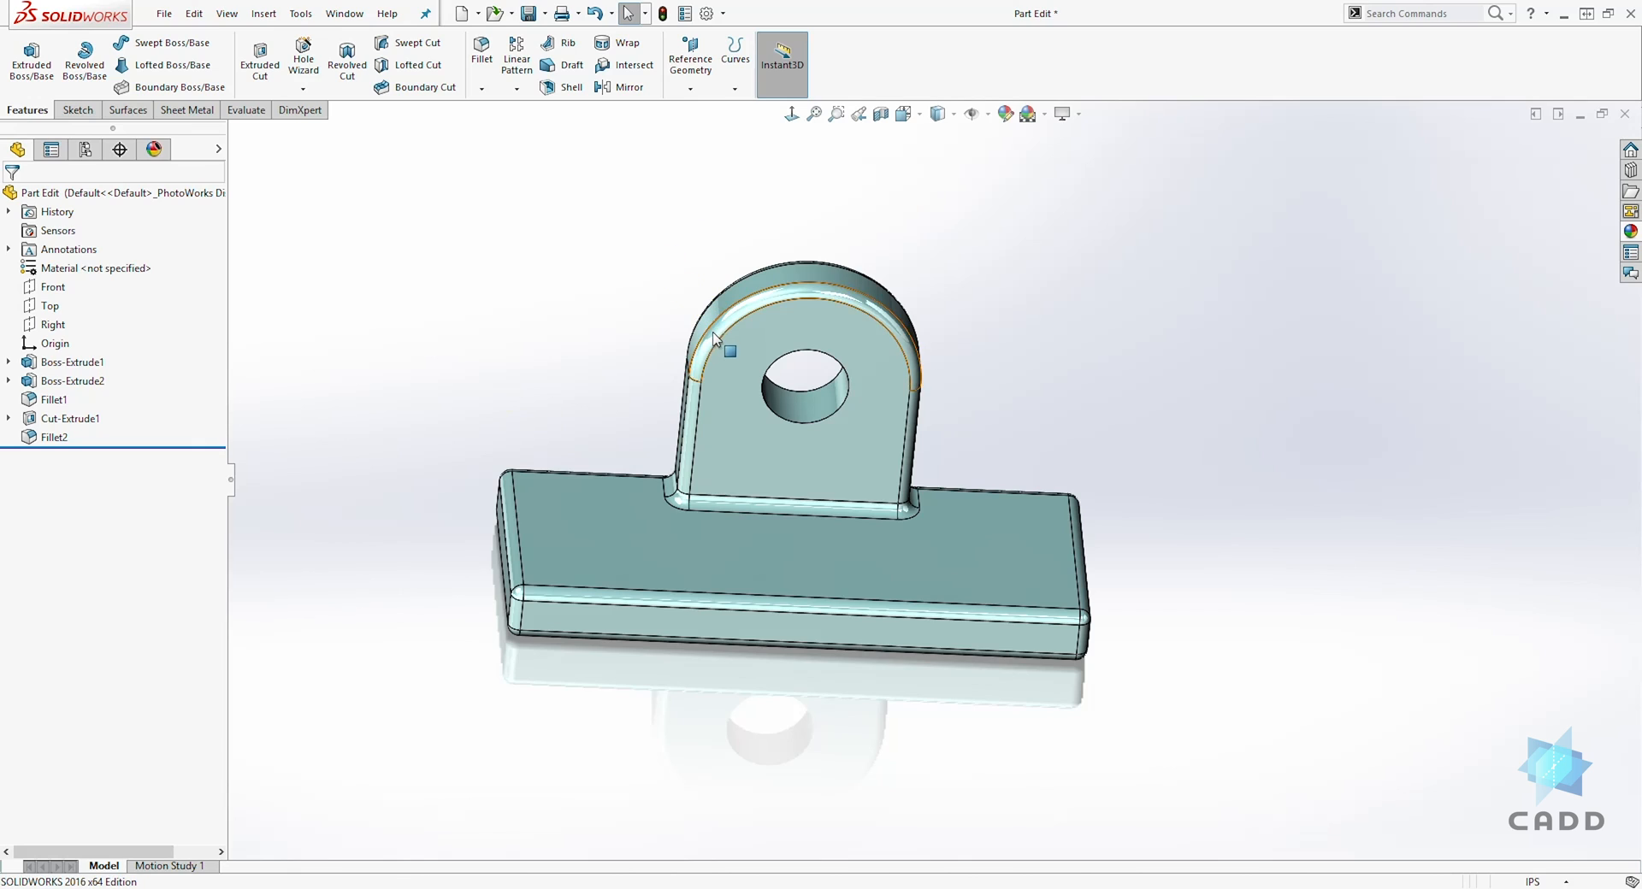